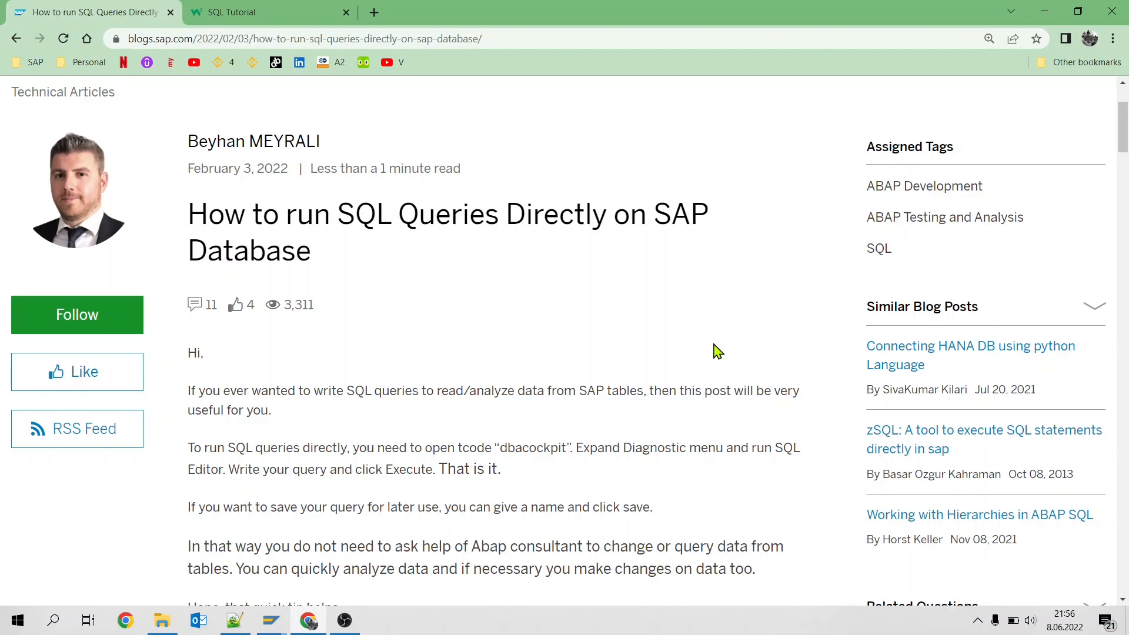
{"action": "mouse_move", "coordinate": [718, 345]}
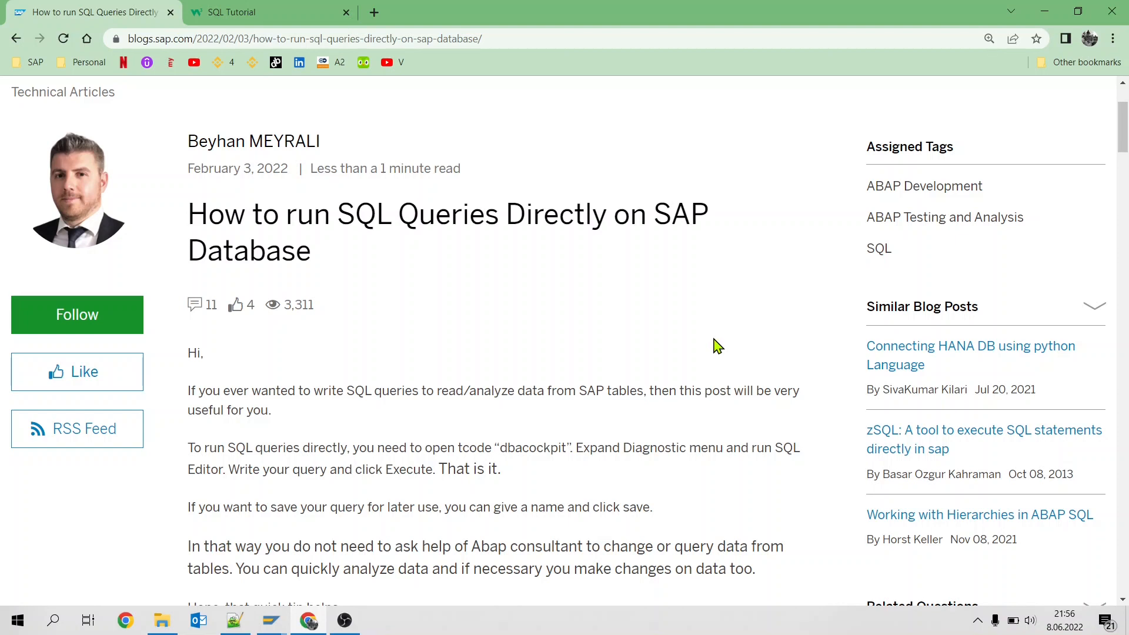
{"action": "mouse_move", "coordinate": [712, 349]}
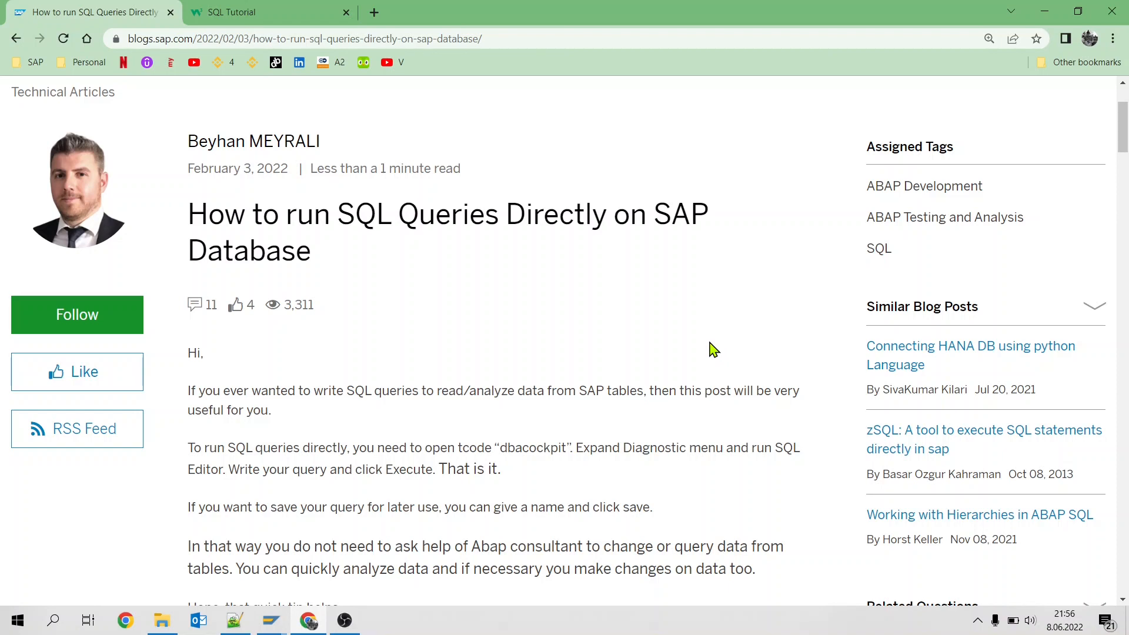
{"action": "mouse_move", "coordinate": [701, 340]}
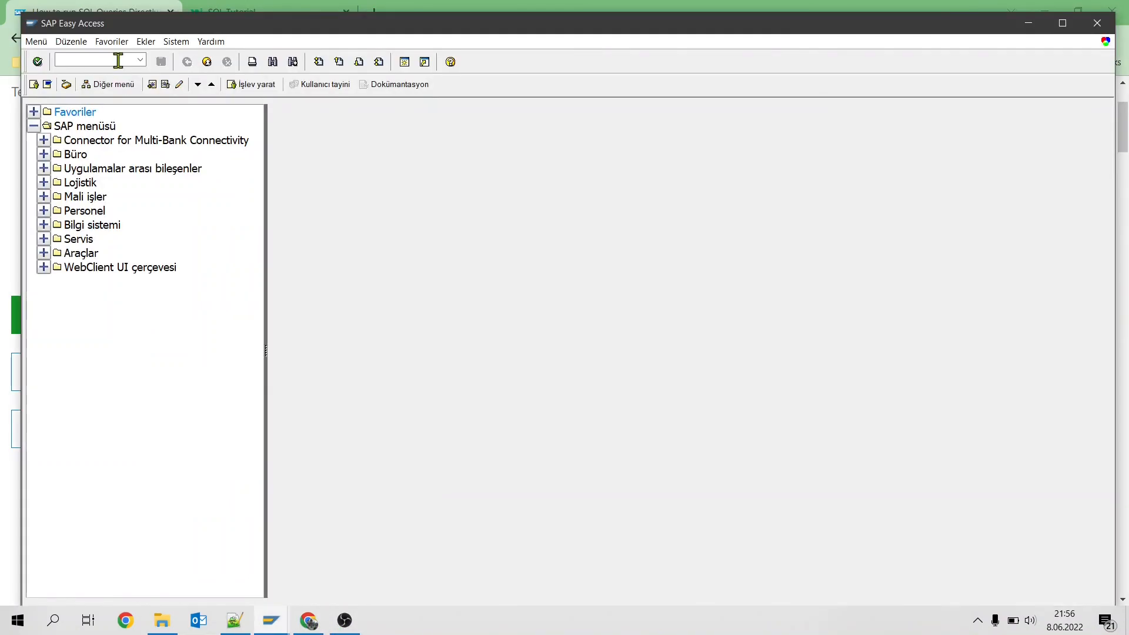
Launch transaction dbacockpit and bring up the SQL Editor under Diagnostics
{"action": "type", "text": "dbacockpit"}
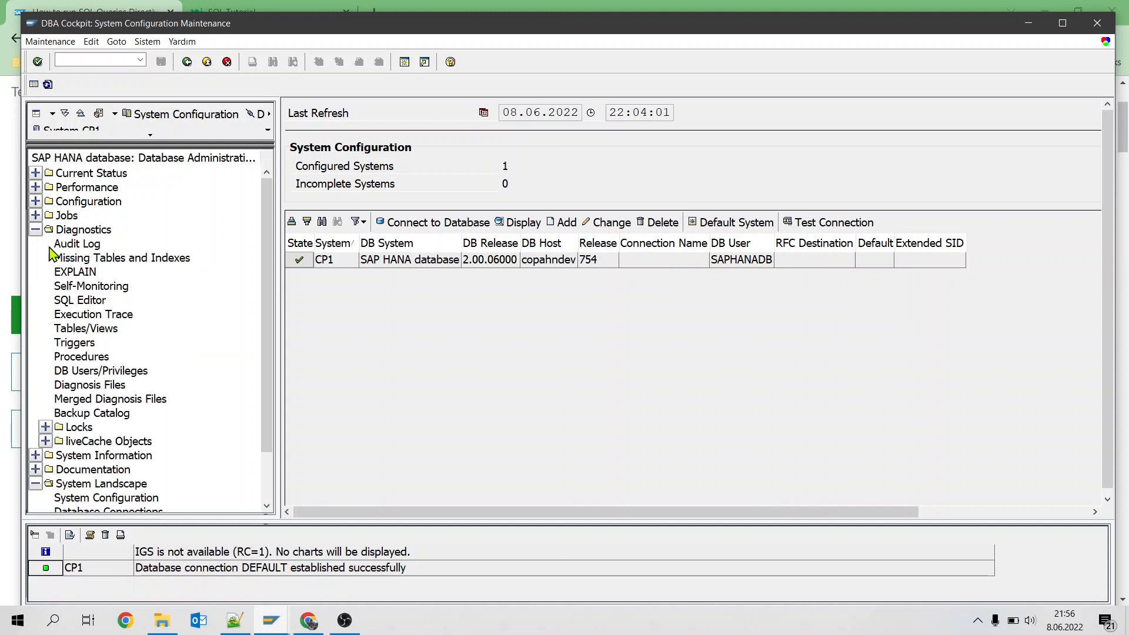
{"action": "left_click", "coordinate": [80, 300]}
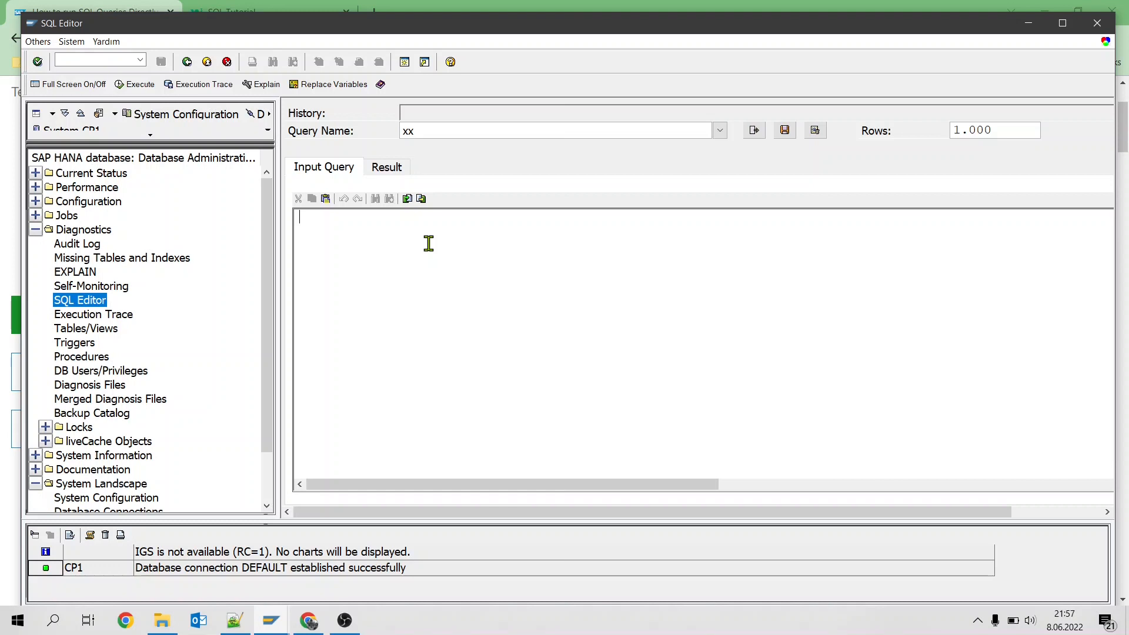
Run 'select matnr from mara' returning 10 rows, then go back to the query input
{"action": "type", "text": "select matn"}
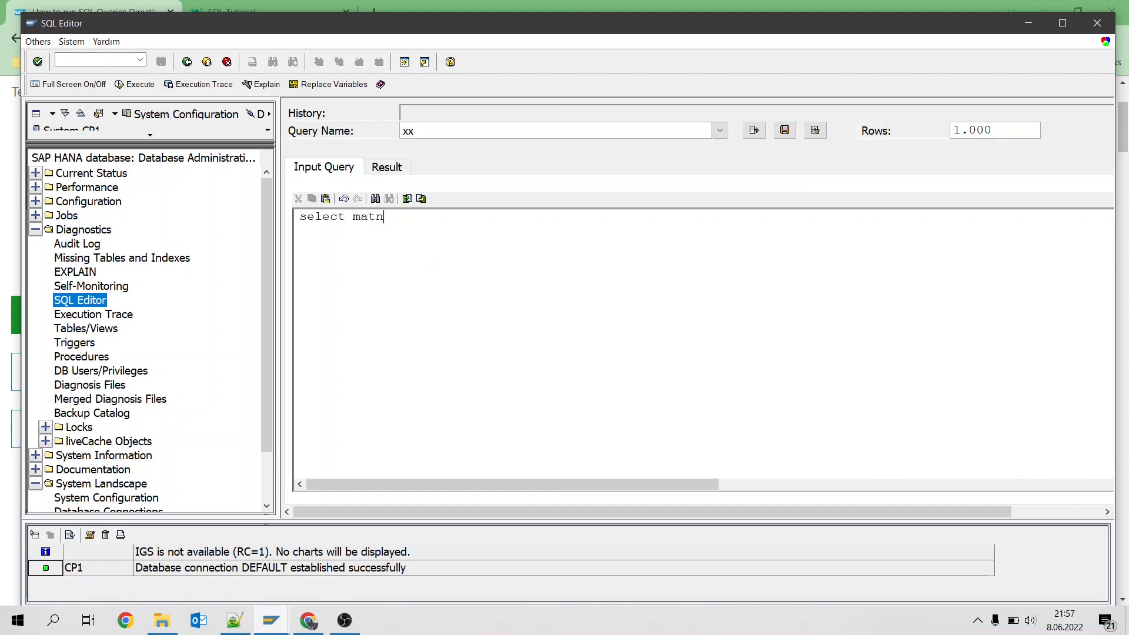
{"action": "type", "text": "r from mara"}
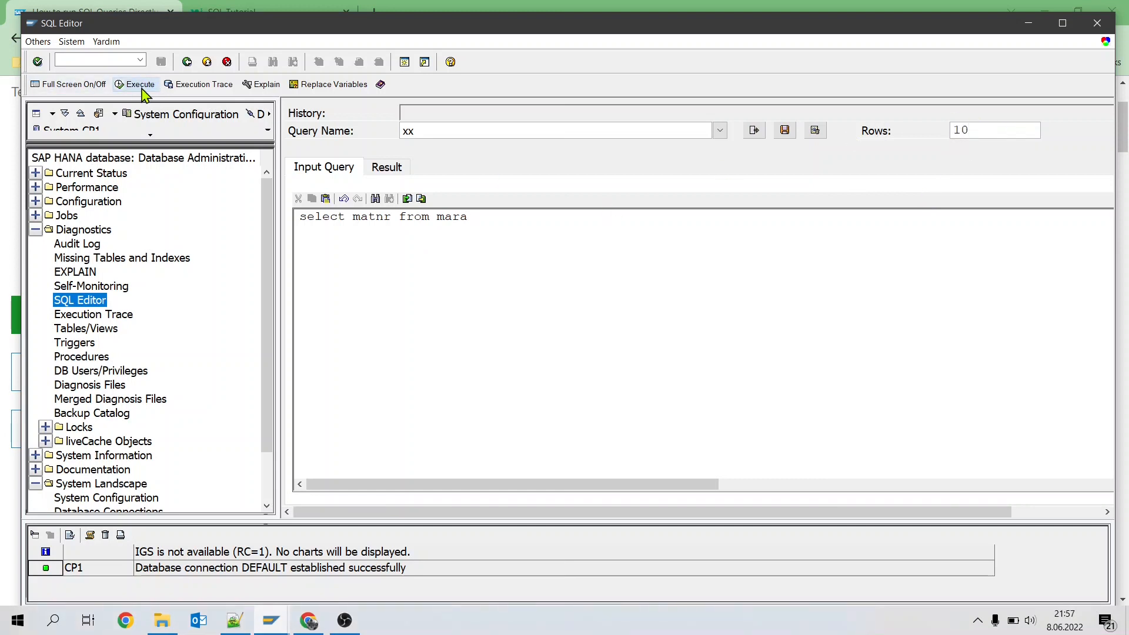
{"action": "left_click", "coordinate": [139, 85]}
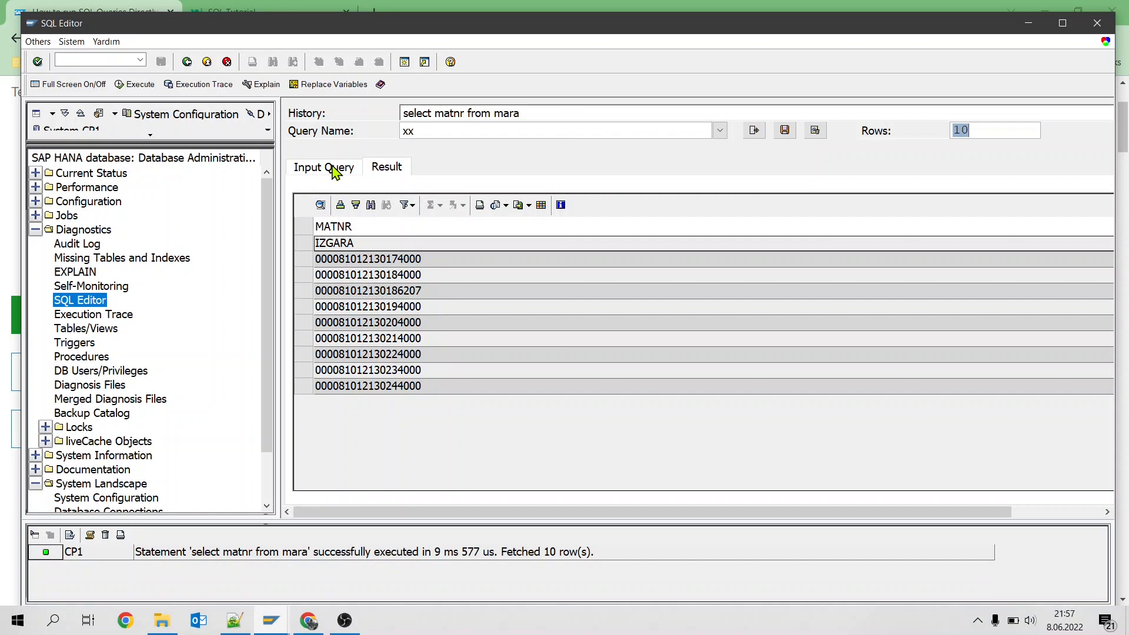
{"action": "left_click", "coordinate": [324, 166]}
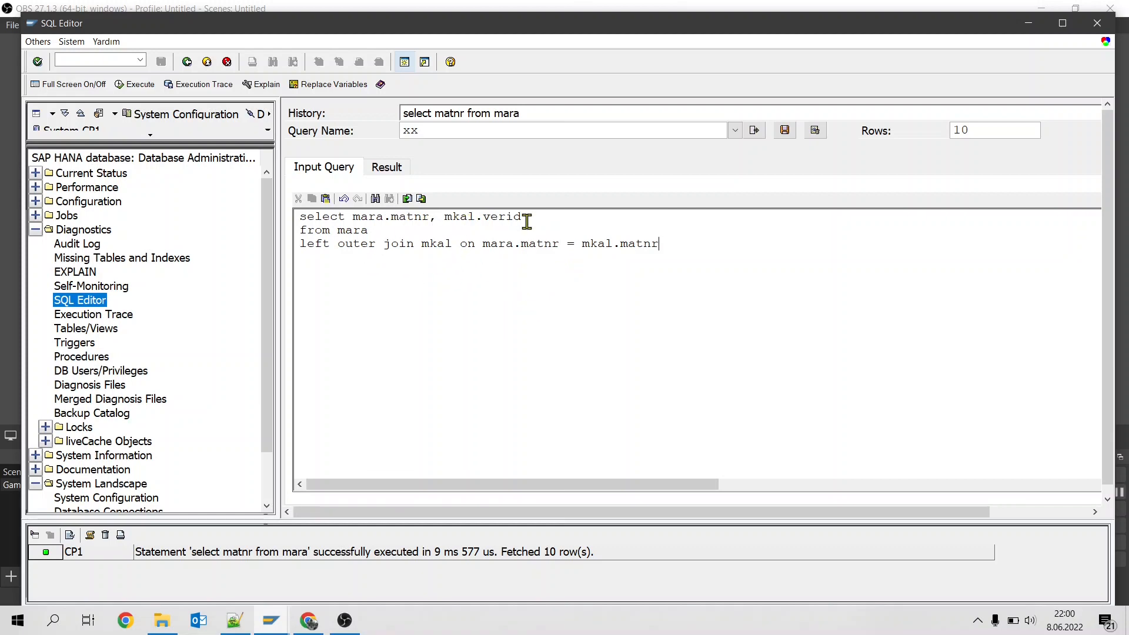
{"action": "mouse_move", "coordinate": [138, 88]}
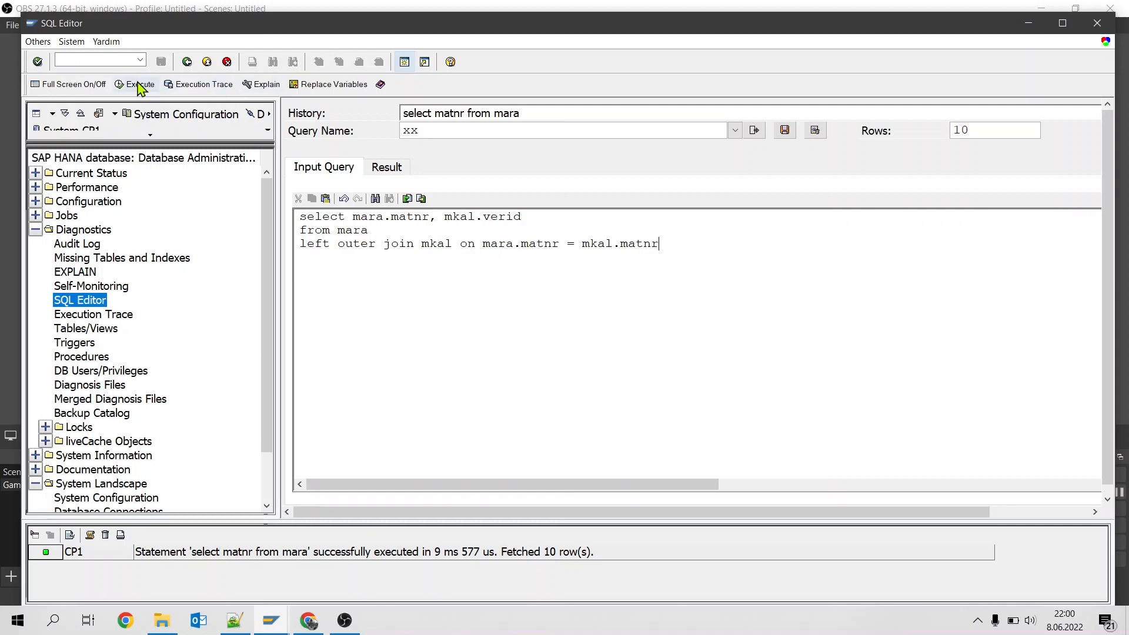
Execute the MARA–MKAL left outer join on VERID, then rerun it as an inner join
{"action": "left_click", "coordinate": [139, 85]}
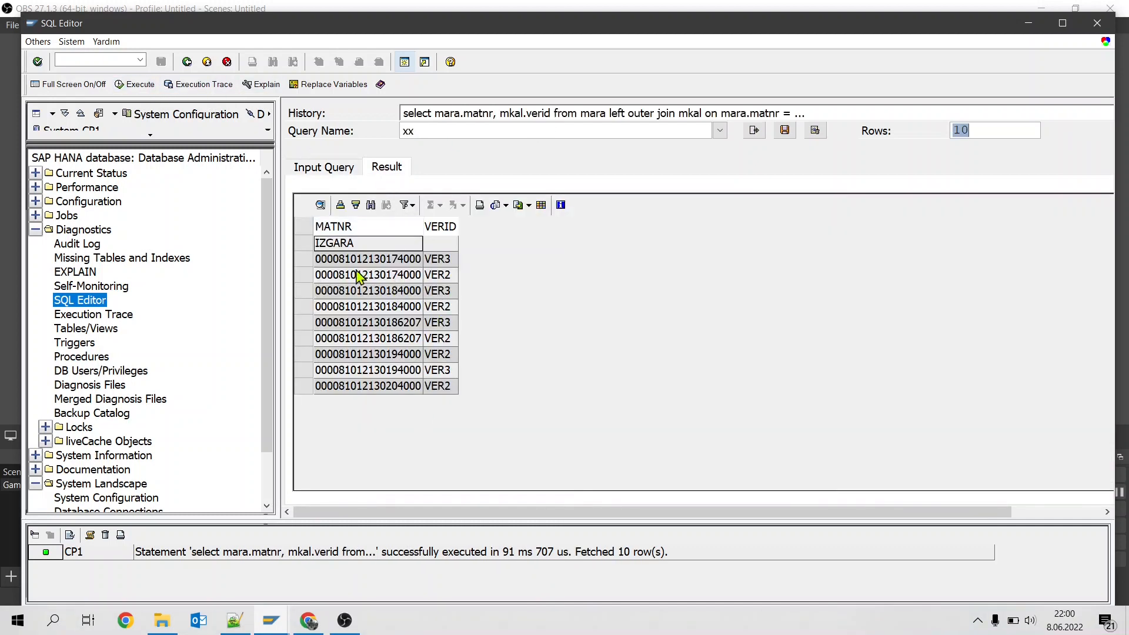
{"action": "mouse_move", "coordinate": [354, 249]}
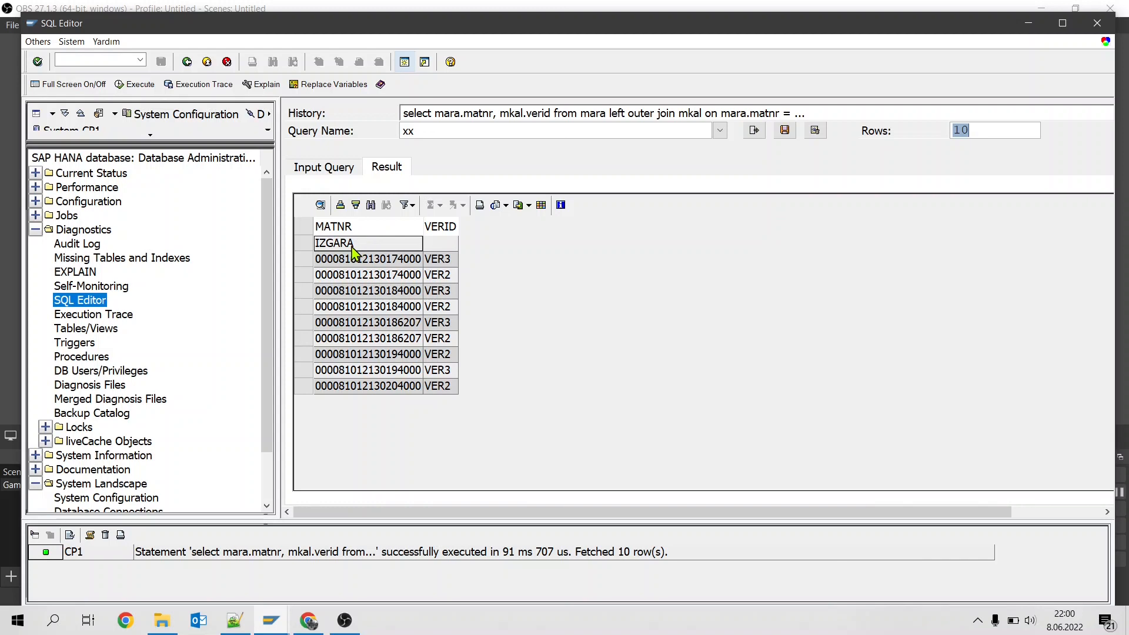
{"action": "mouse_move", "coordinate": [447, 250]}
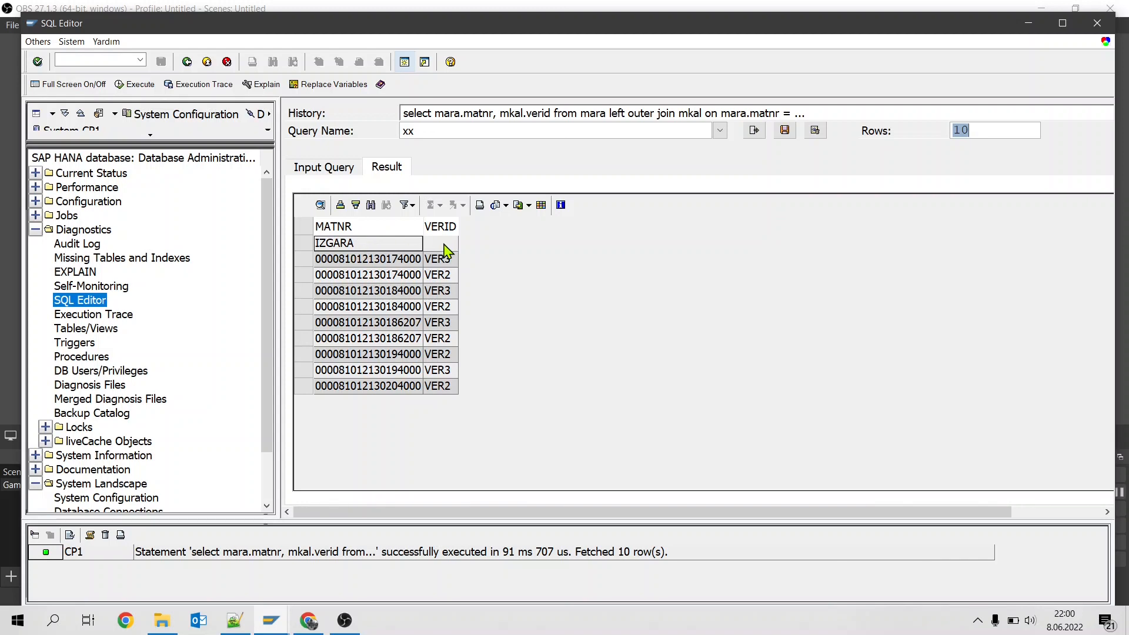
{"action": "mouse_move", "coordinate": [400, 274]}
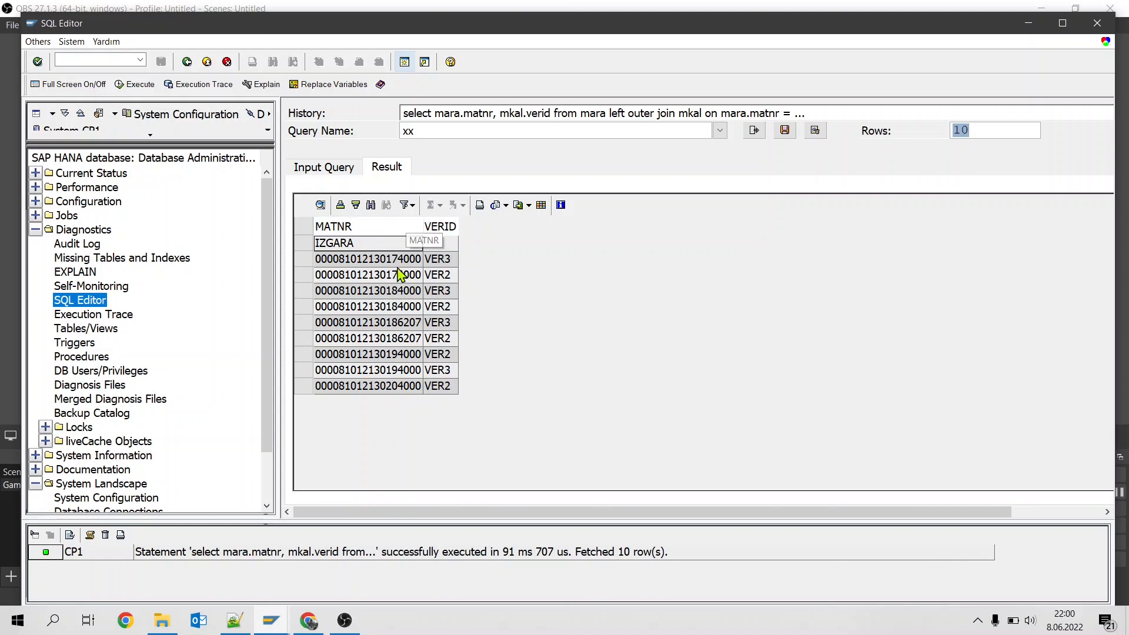
{"action": "left_click", "coordinate": [323, 167]}
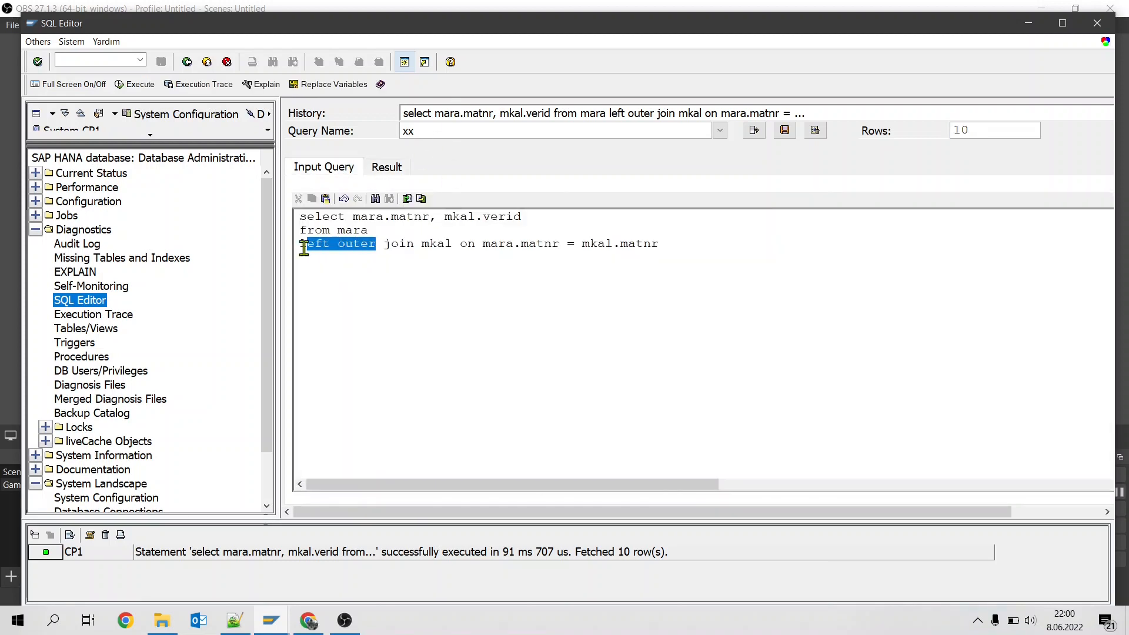
{"action": "type", "text": "inner"}
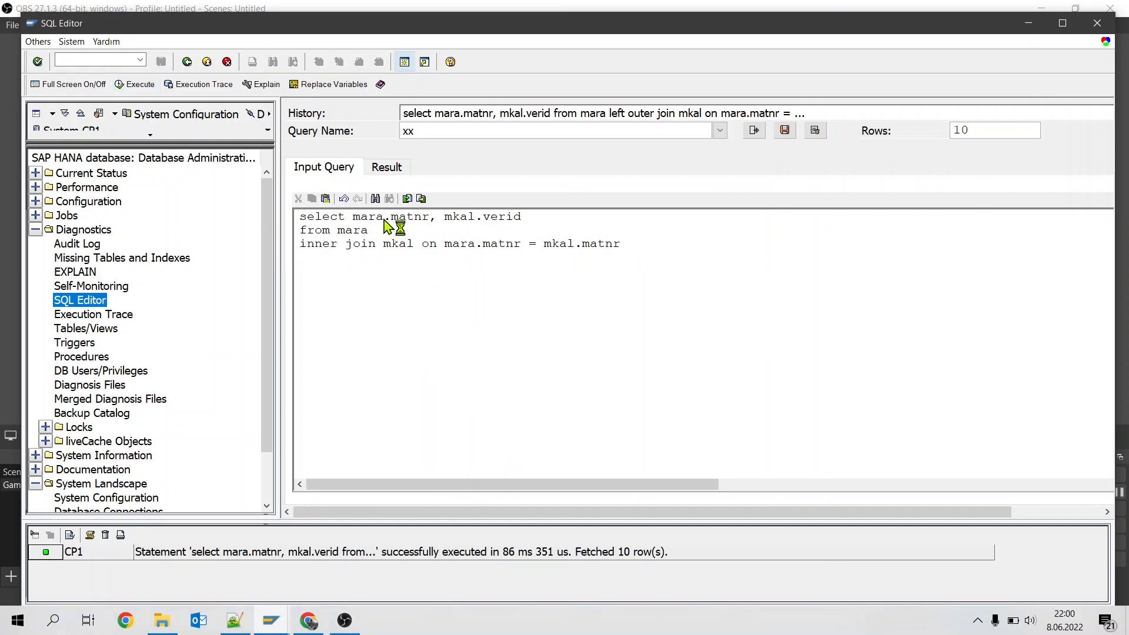
{"action": "left_click", "coordinate": [139, 85]}
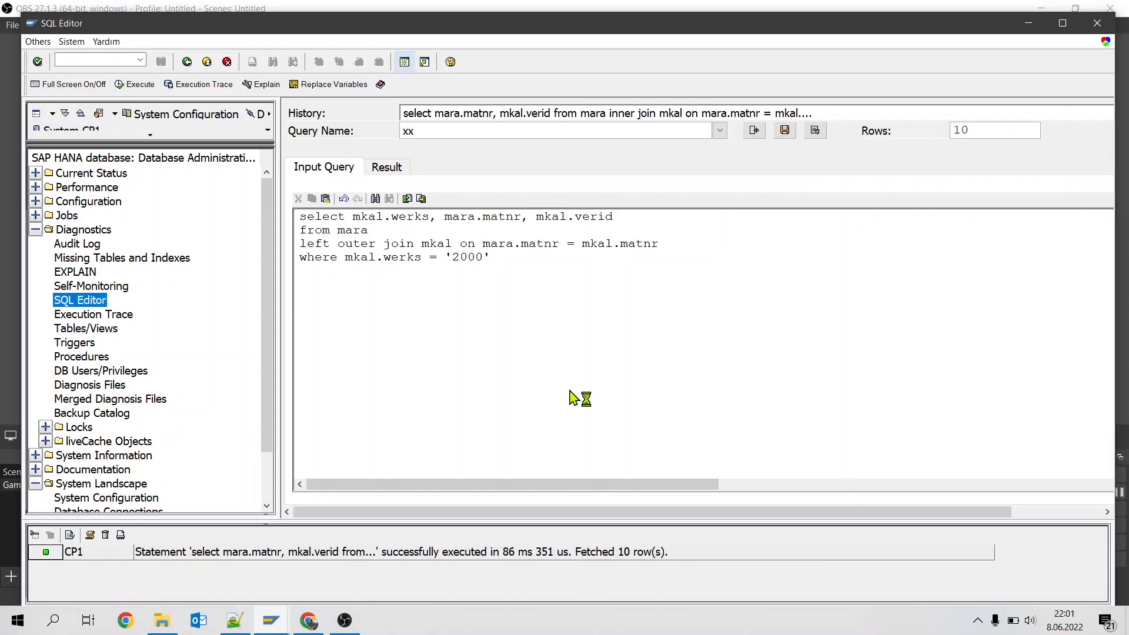
Execute the join filtered to mkal.werks = '2000' and return to the query input
{"action": "left_click", "coordinate": [138, 84]}
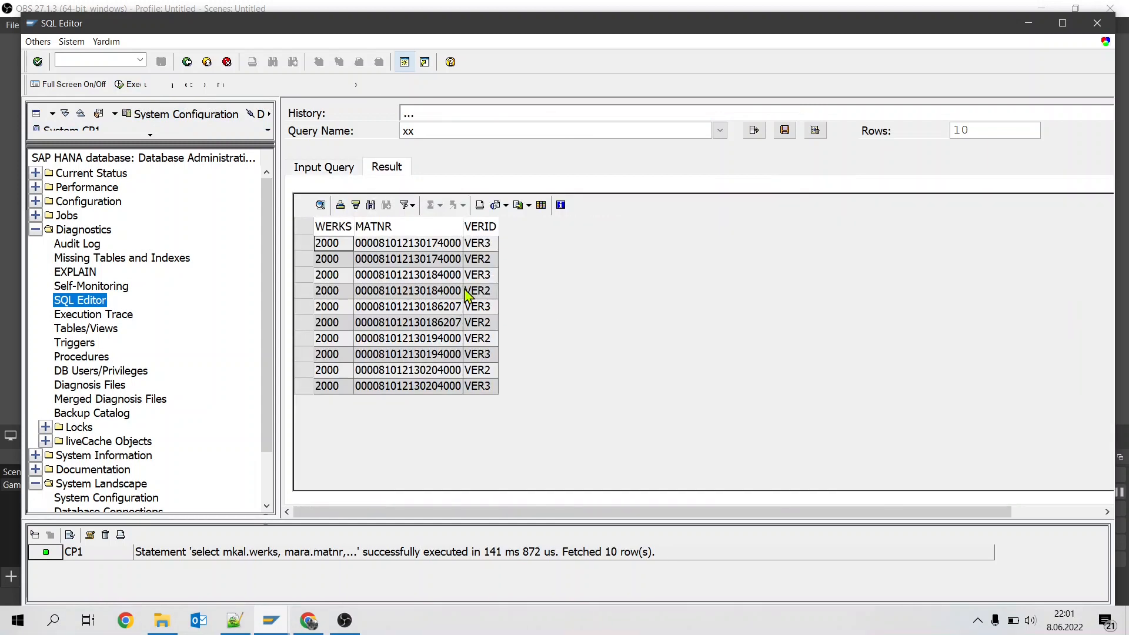
{"action": "left_click", "coordinate": [322, 165]}
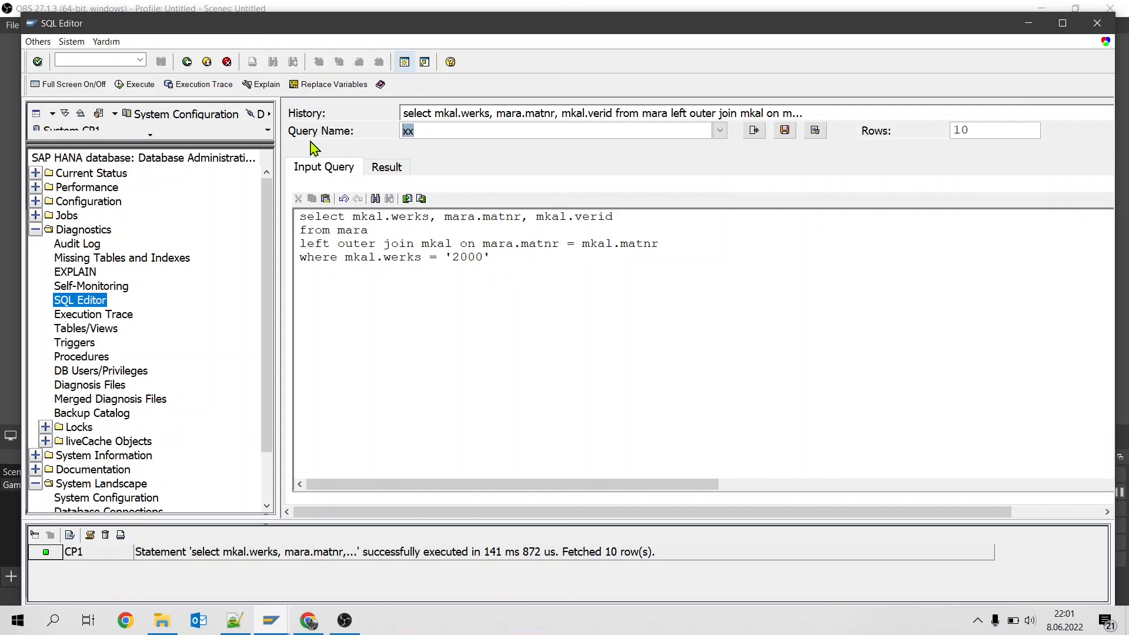
Save the query as 'mara', then load the stored 'mara mandt' query
{"action": "type", "text": "mara"}
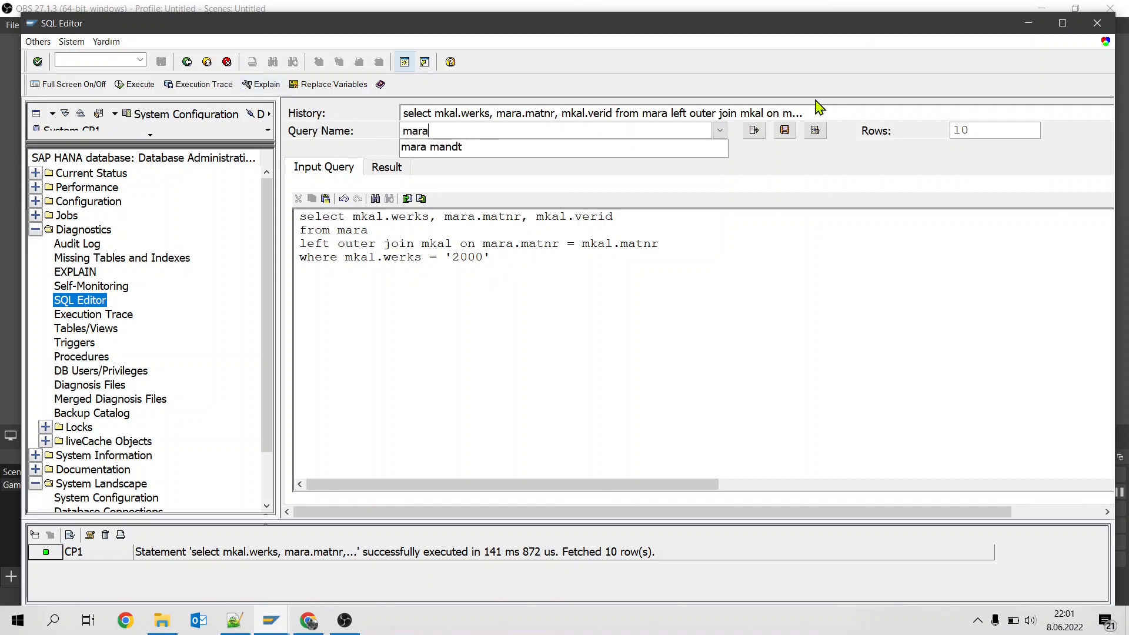
{"action": "left_click", "coordinate": [784, 130]}
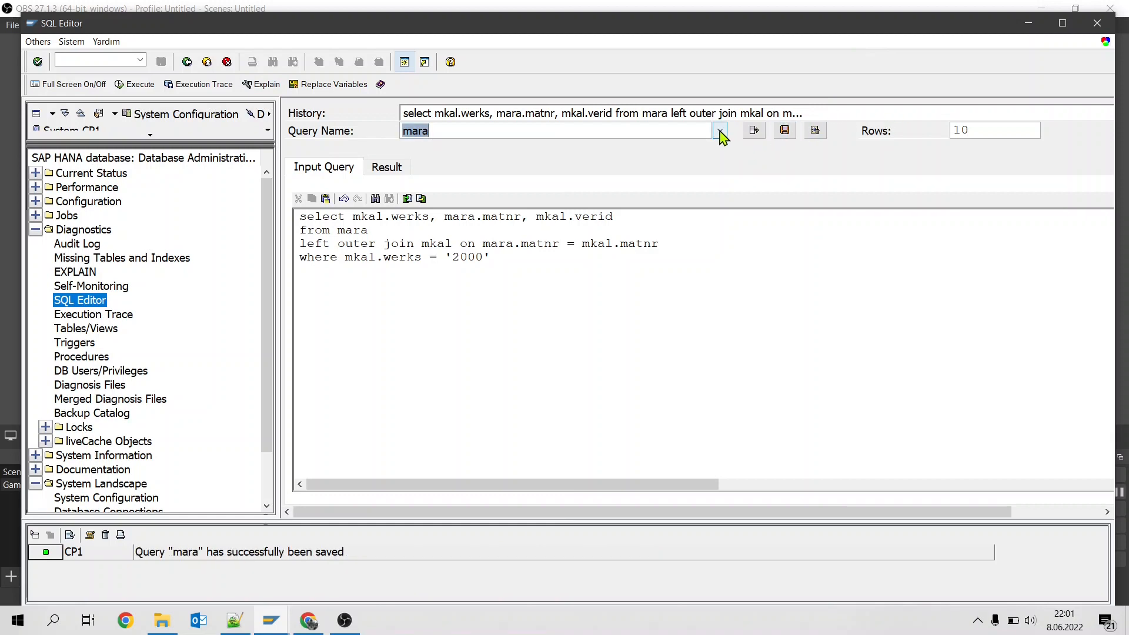
{"action": "left_click", "coordinate": [720, 130]}
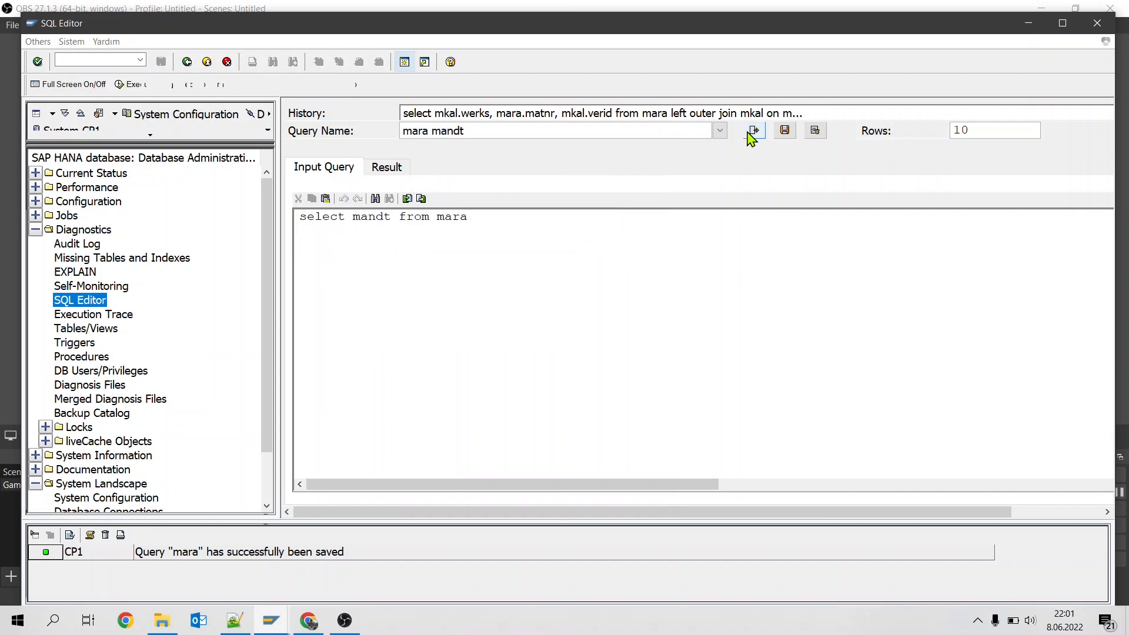
{"action": "left_click", "coordinate": [754, 131]}
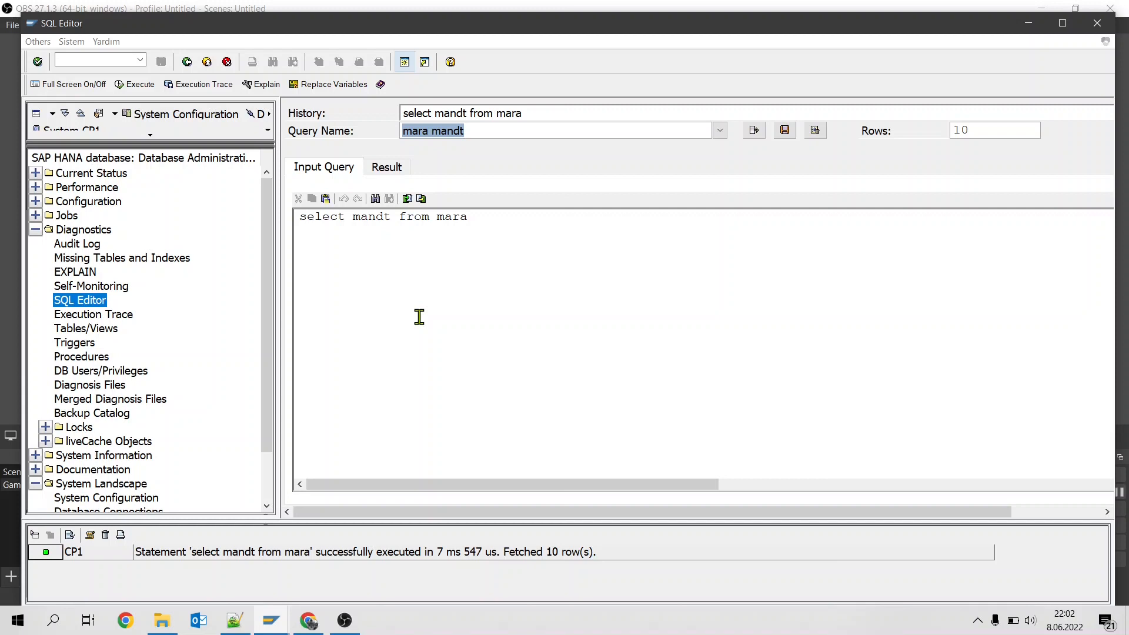
{"action": "mouse_move", "coordinate": [505, 232]}
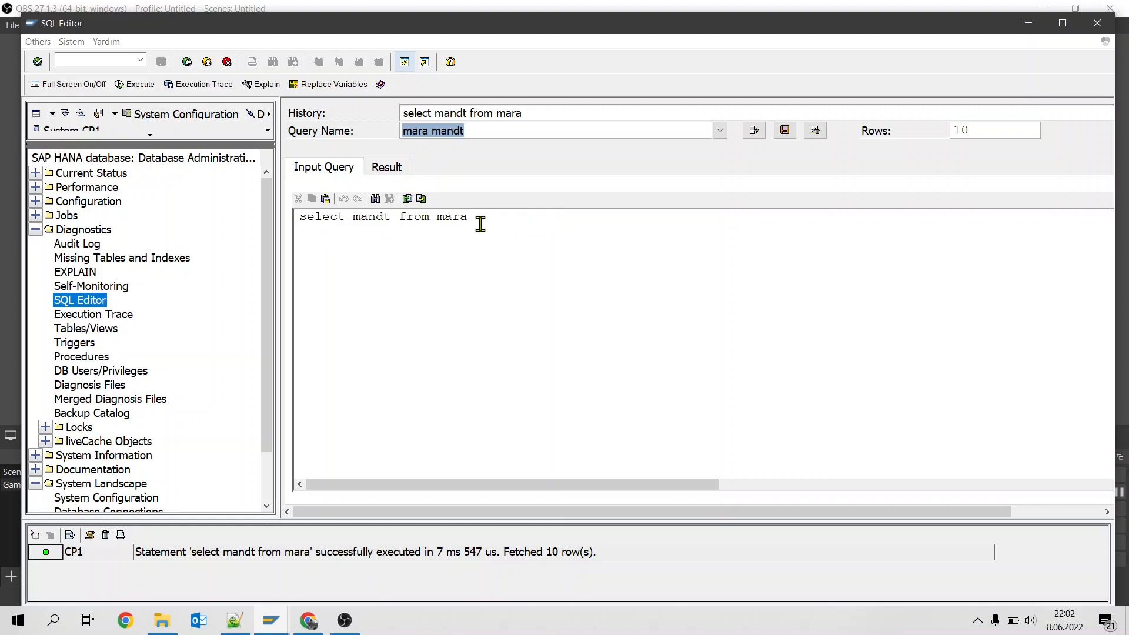
{"action": "mouse_move", "coordinate": [511, 225]}
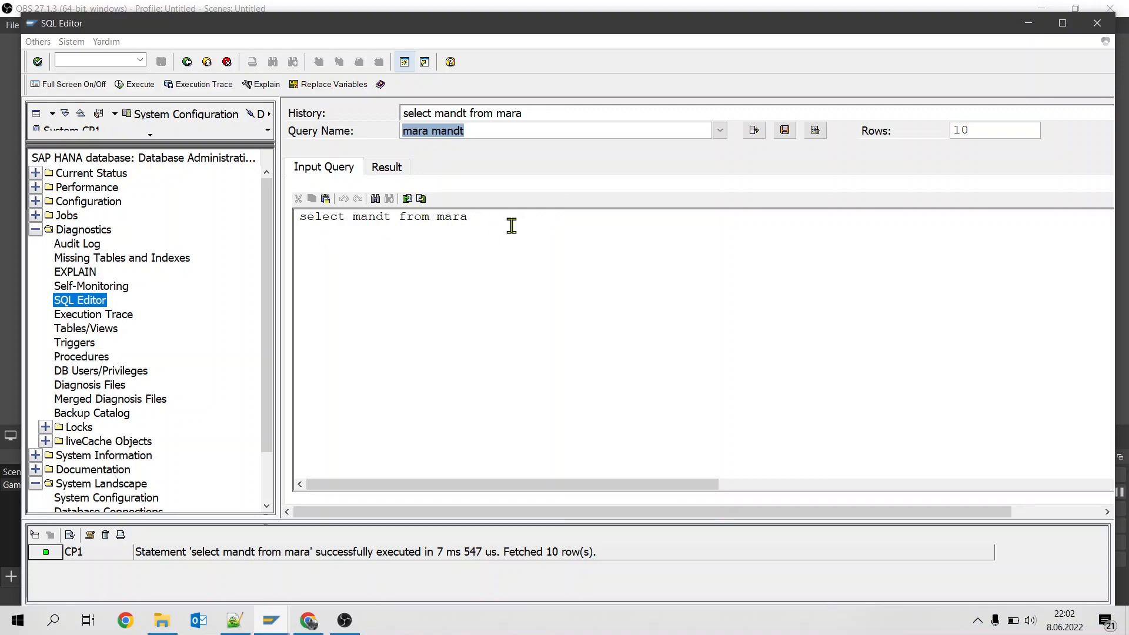
{"action": "mouse_move", "coordinate": [479, 233]}
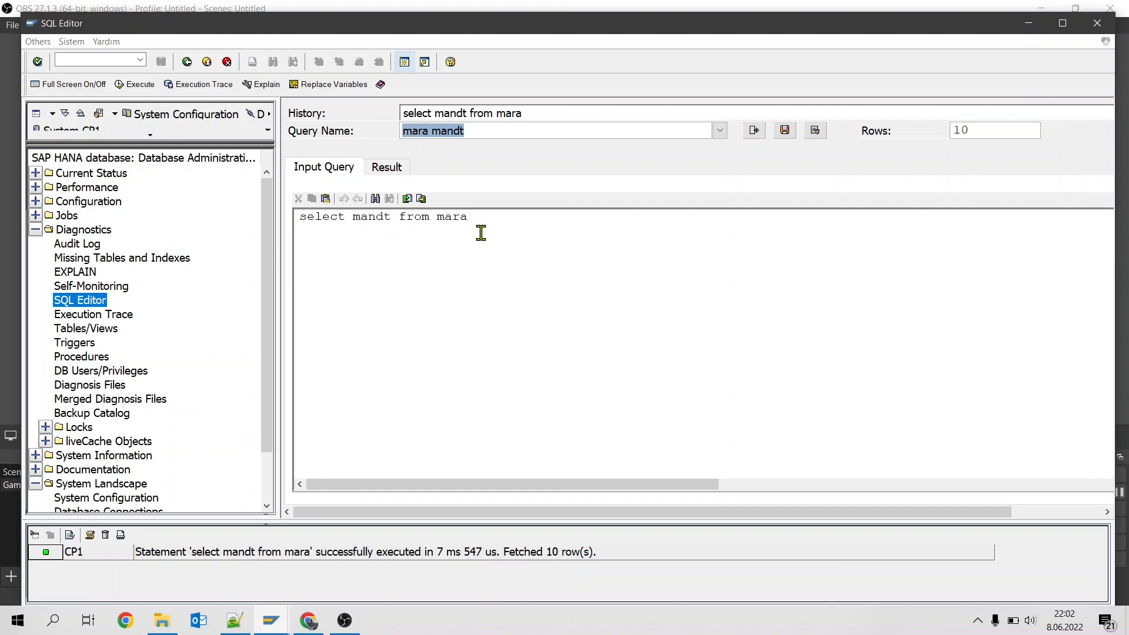
{"action": "mouse_move", "coordinate": [470, 243]}
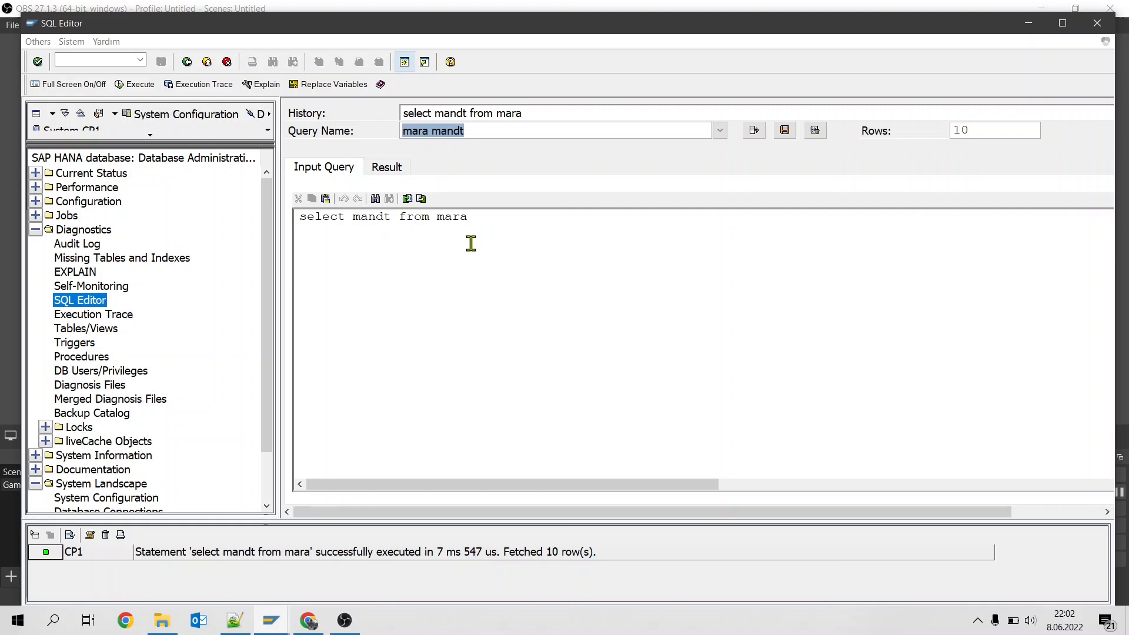
Run 'select islem, count(*) as cnt from zpp_T_etiket group by islem' and return to the input
{"action": "type", "text": "select islem, count(*)as cnt"}
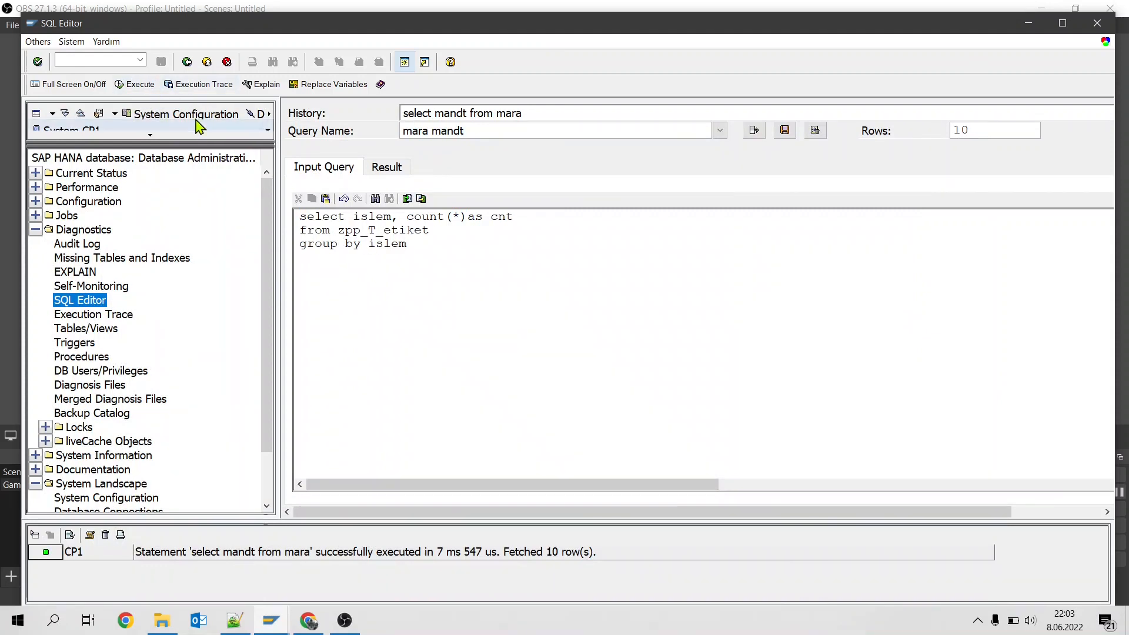
{"action": "left_click", "coordinate": [139, 85]}
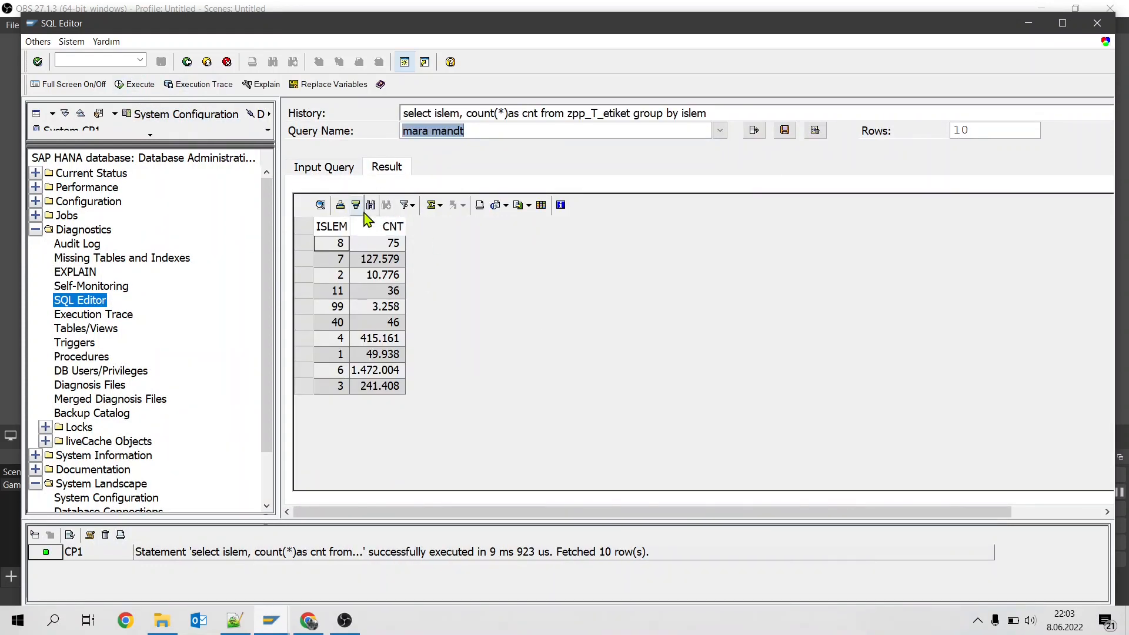
{"action": "left_click", "coordinate": [324, 165]}
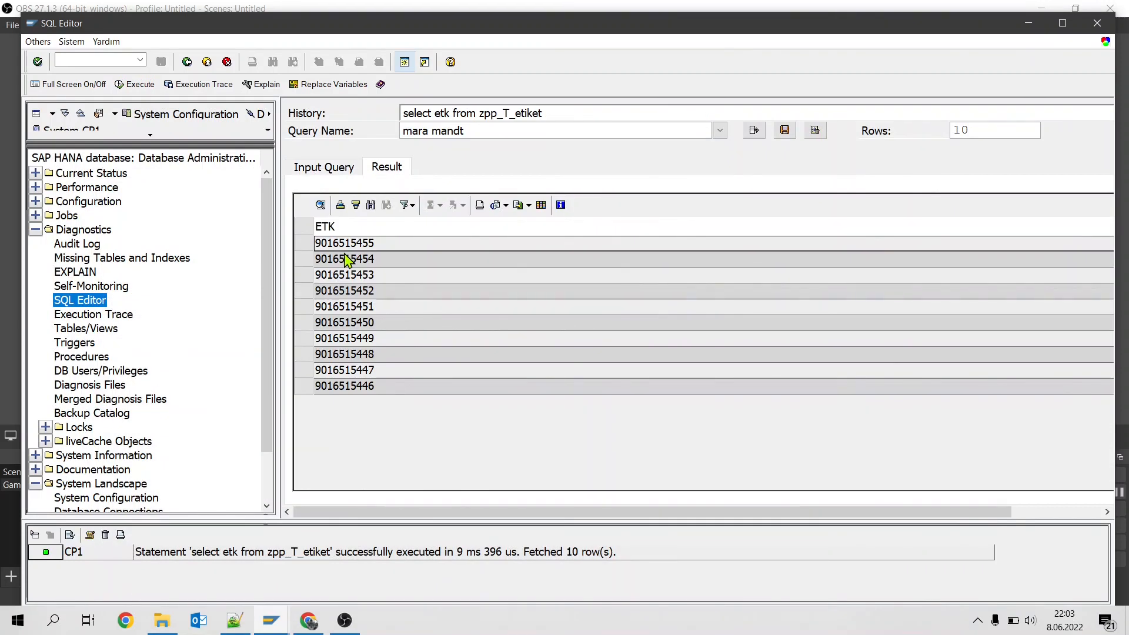
{"action": "left_click", "coordinate": [322, 165]}
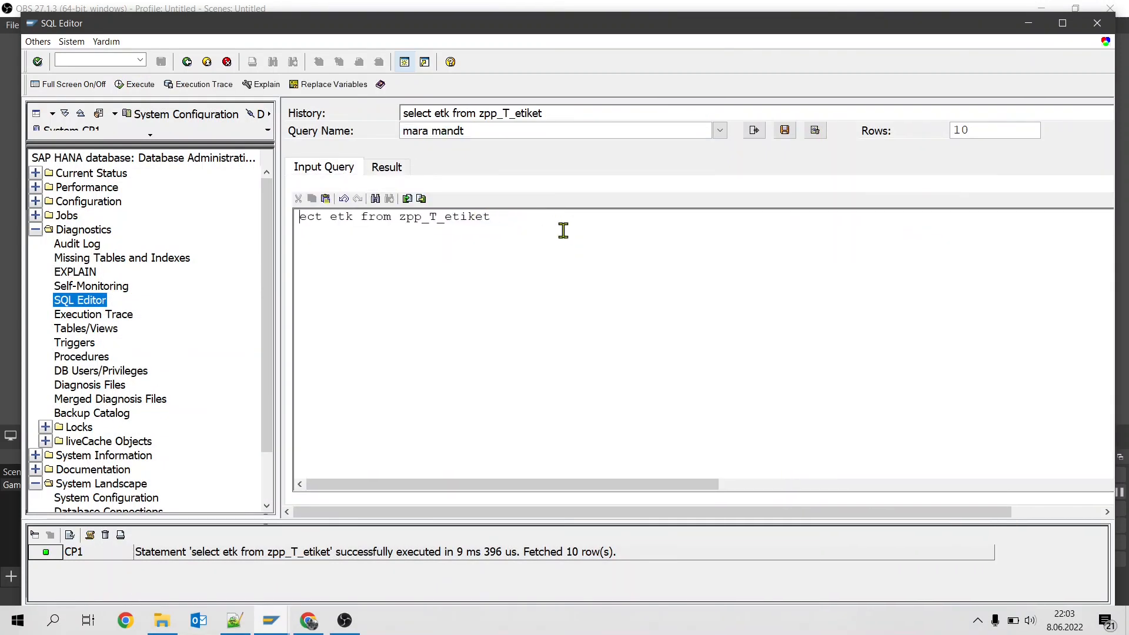
{"action": "type", "text": "delet"}
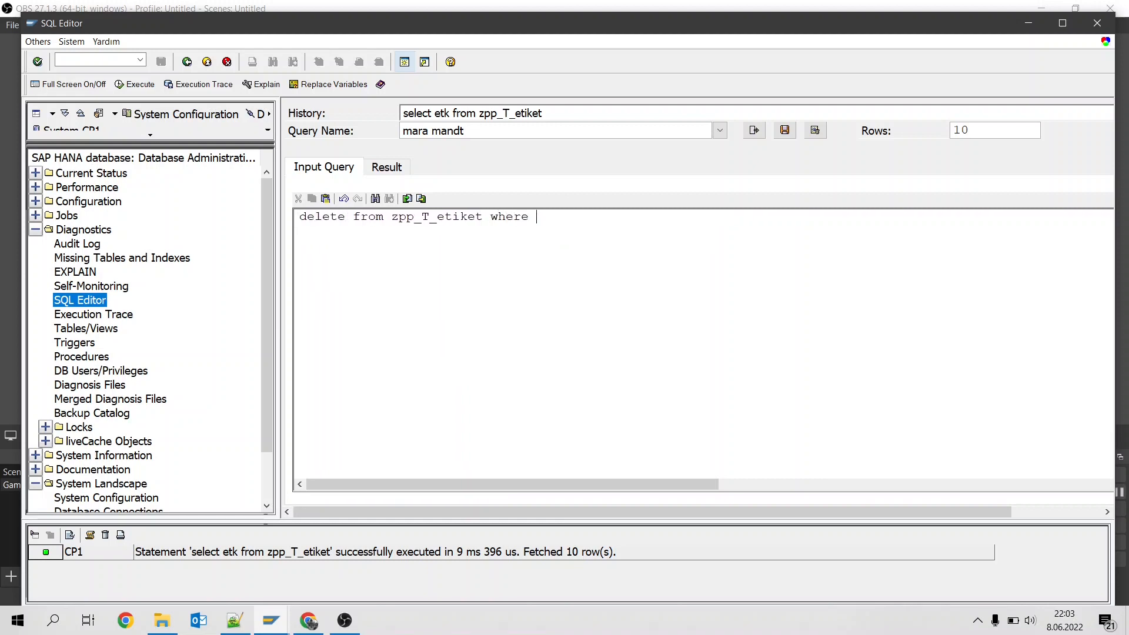
{"action": "type", "text": "etk = ''"}
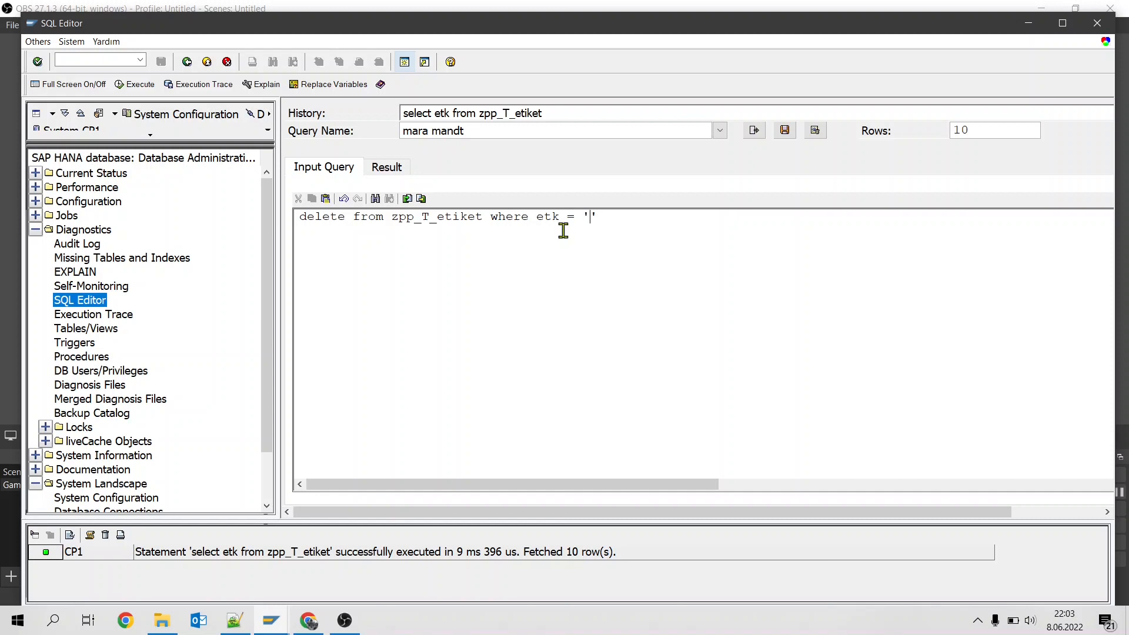
{"action": "type", "text": "9016515455"}
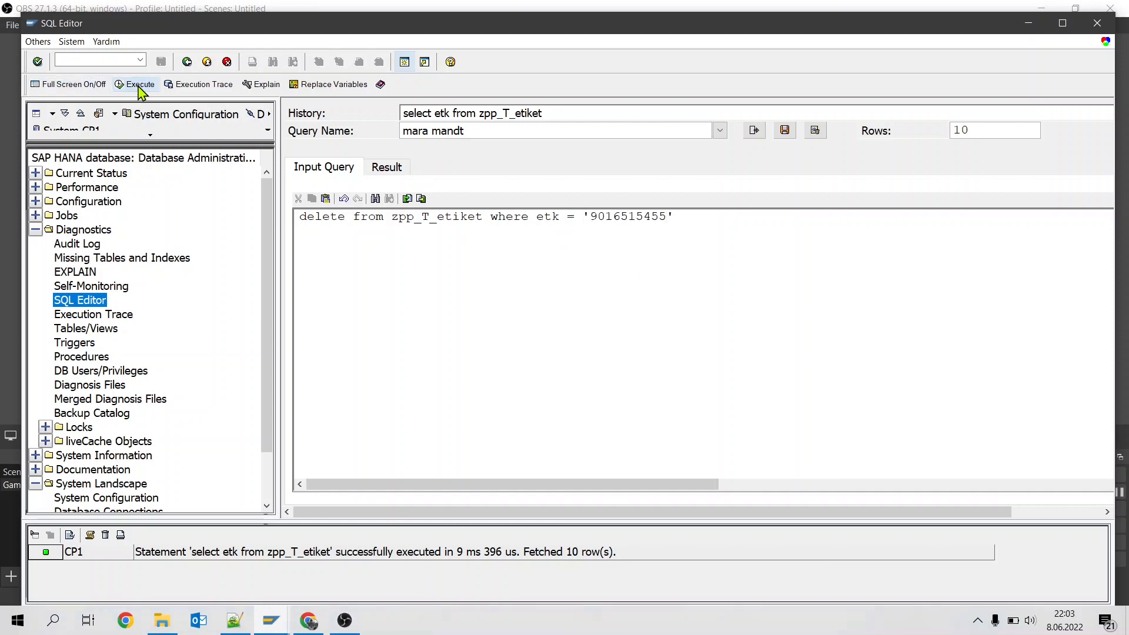
{"action": "left_click", "coordinate": [139, 84]}
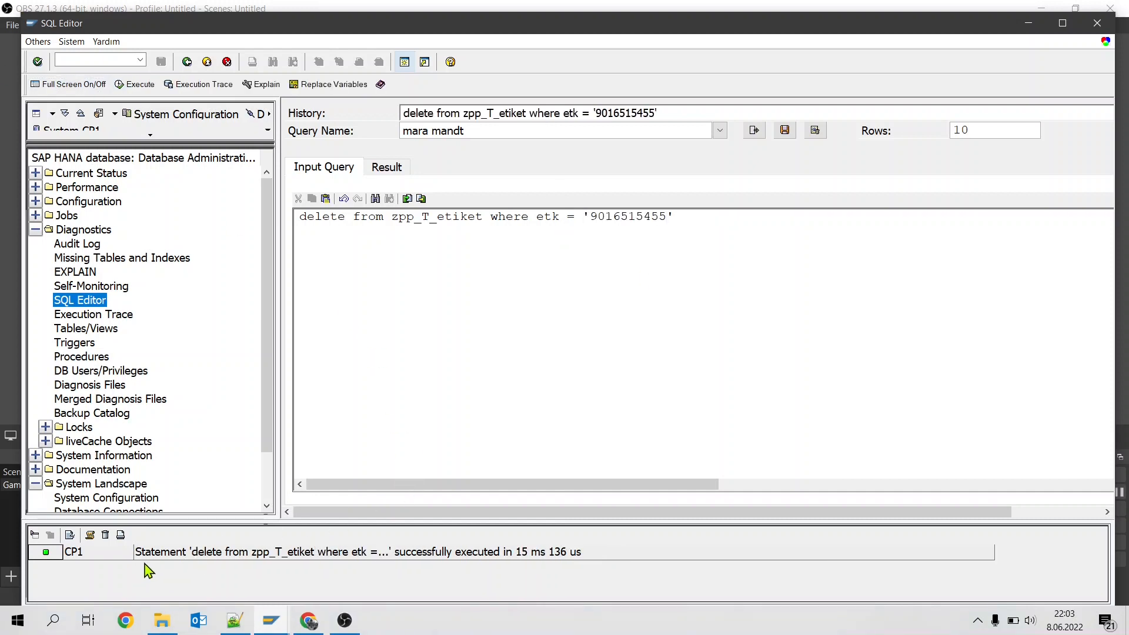
{"action": "double_click", "coordinate": [321, 217]}
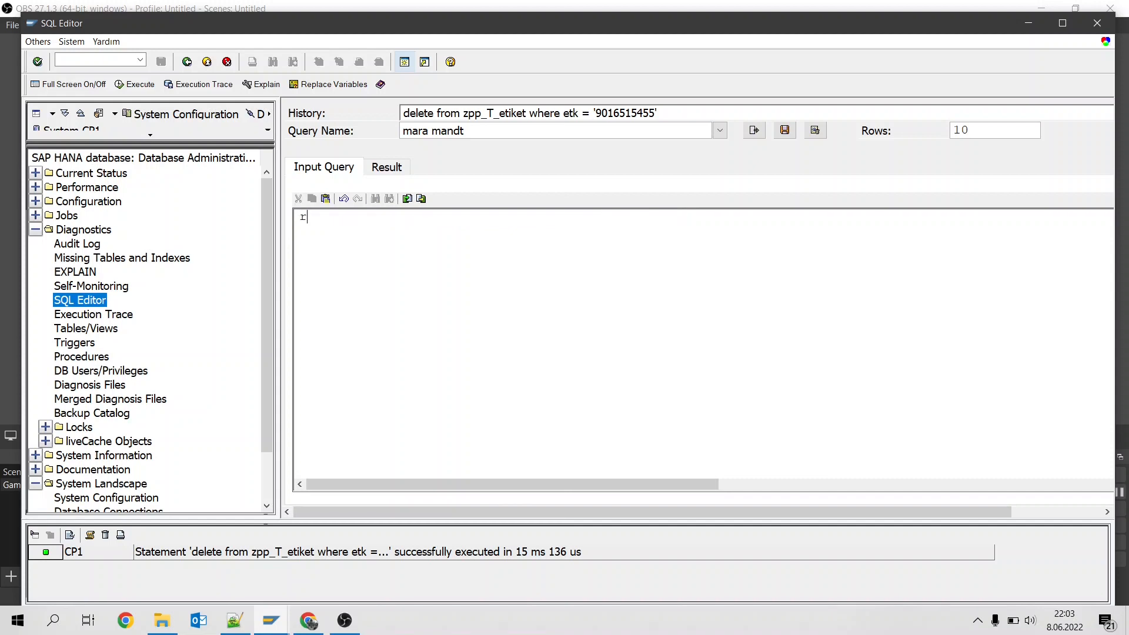
{"action": "type", "text": "ollback"}
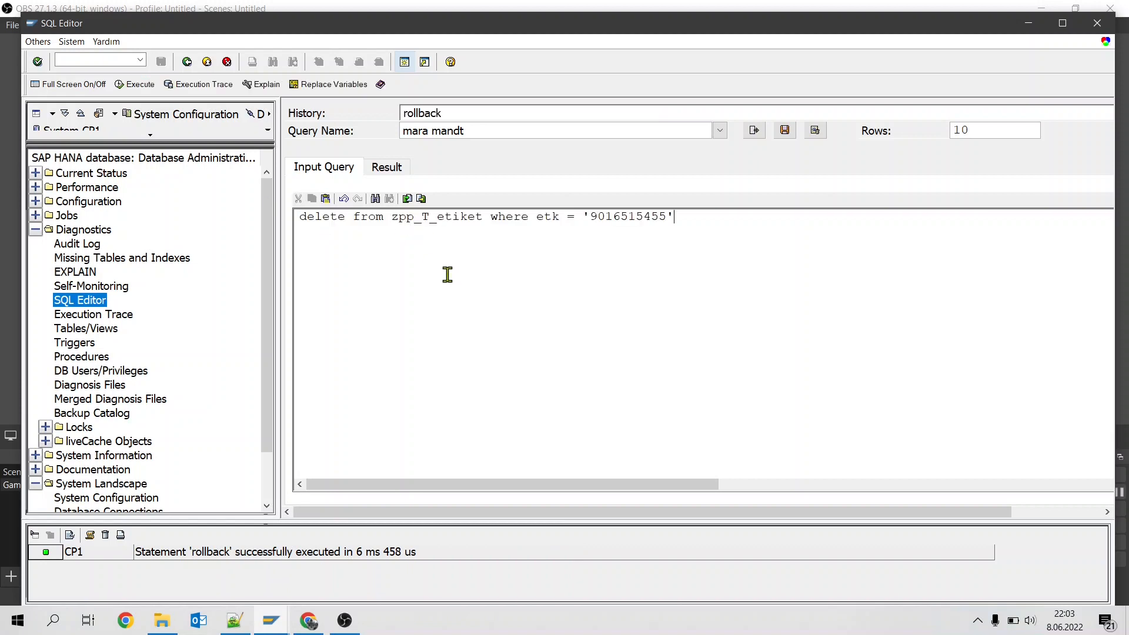
{"action": "type", "text": "select etk from zpp_T_etiket where etk = '9016515455"}
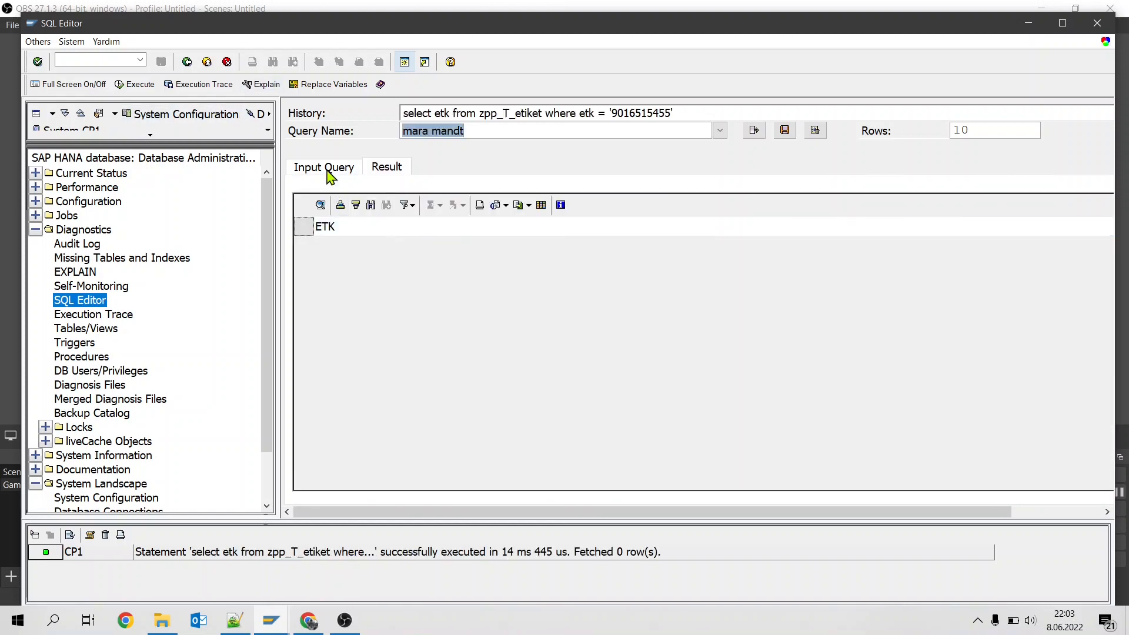
{"action": "left_click", "coordinate": [323, 166]}
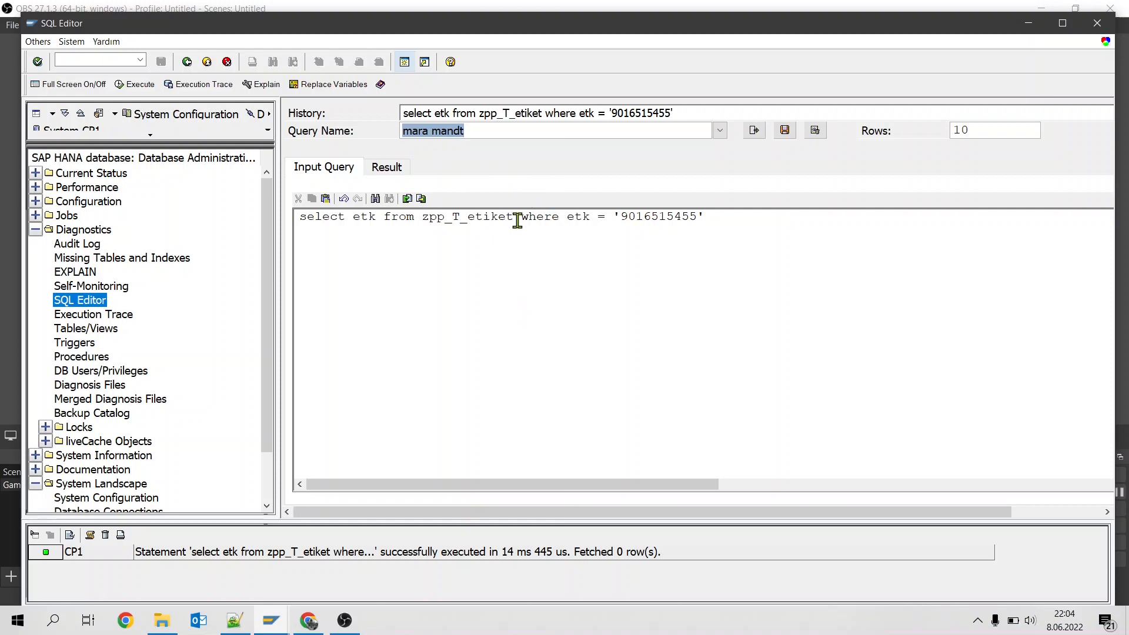
{"action": "mouse_move", "coordinate": [523, 268]}
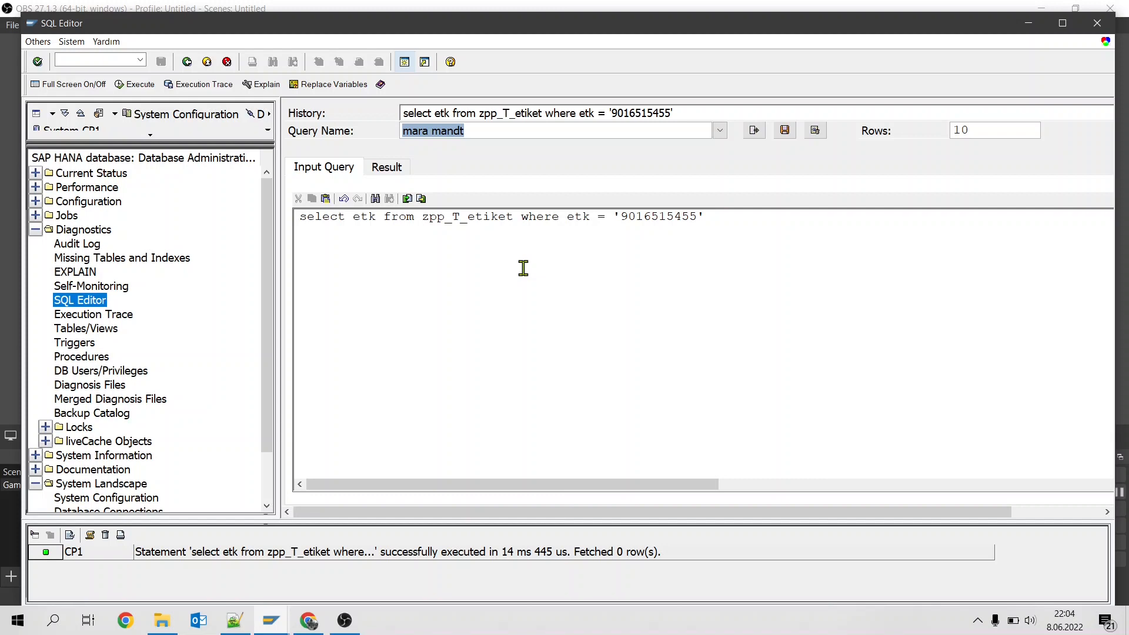
{"action": "mouse_move", "coordinate": [521, 259]}
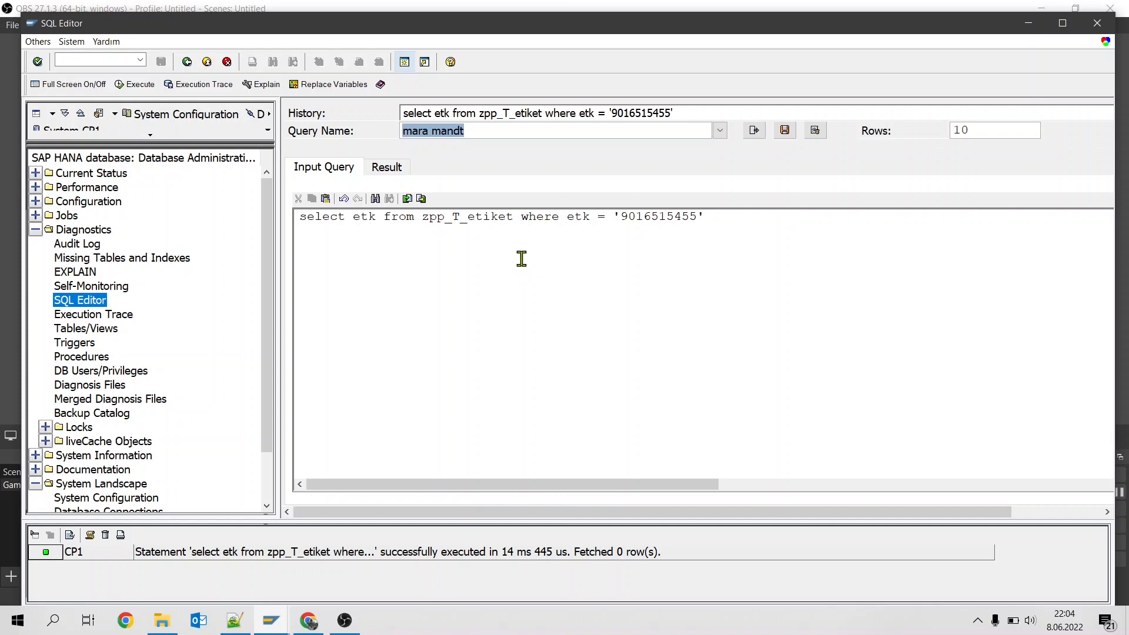
{"action": "mouse_move", "coordinate": [714, 232]}
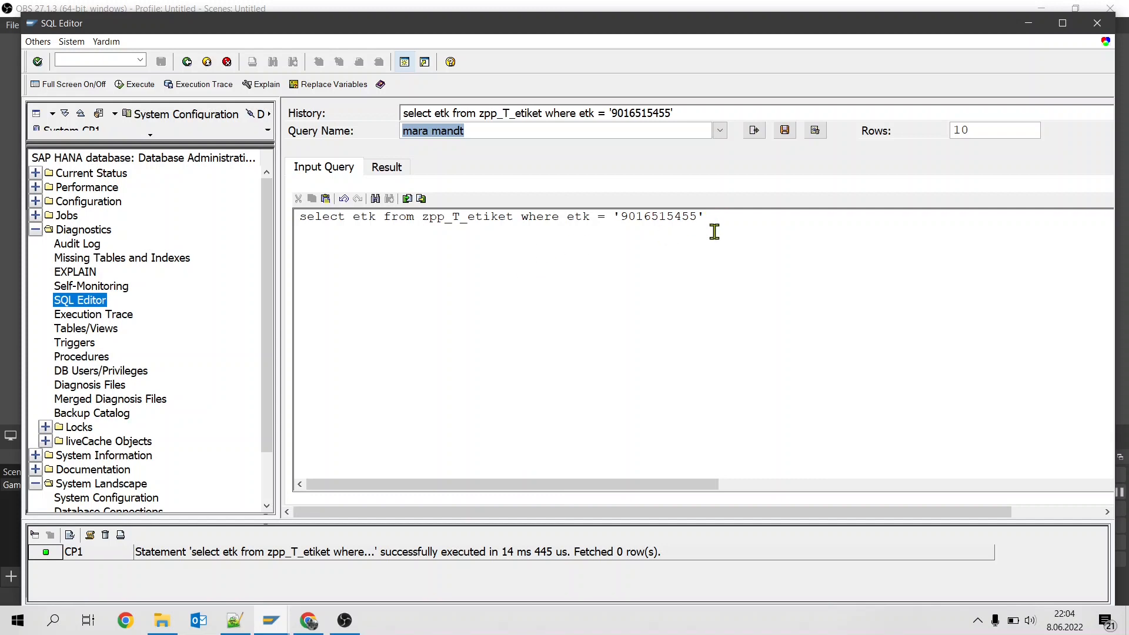
{"action": "mouse_move", "coordinate": [708, 232]}
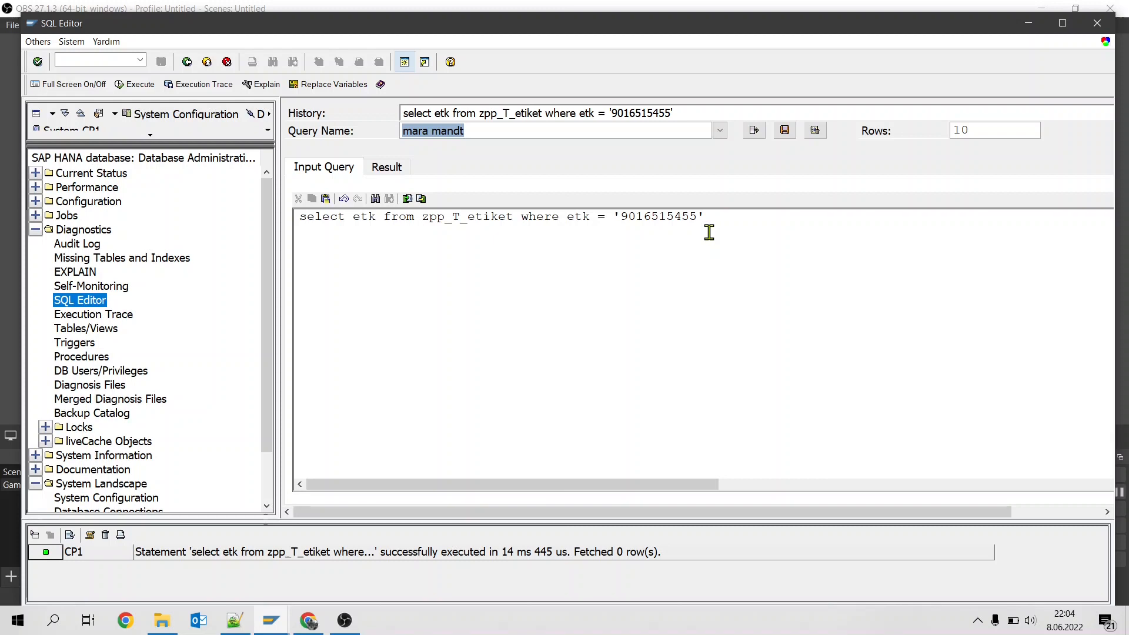
{"action": "mouse_move", "coordinate": [704, 247]}
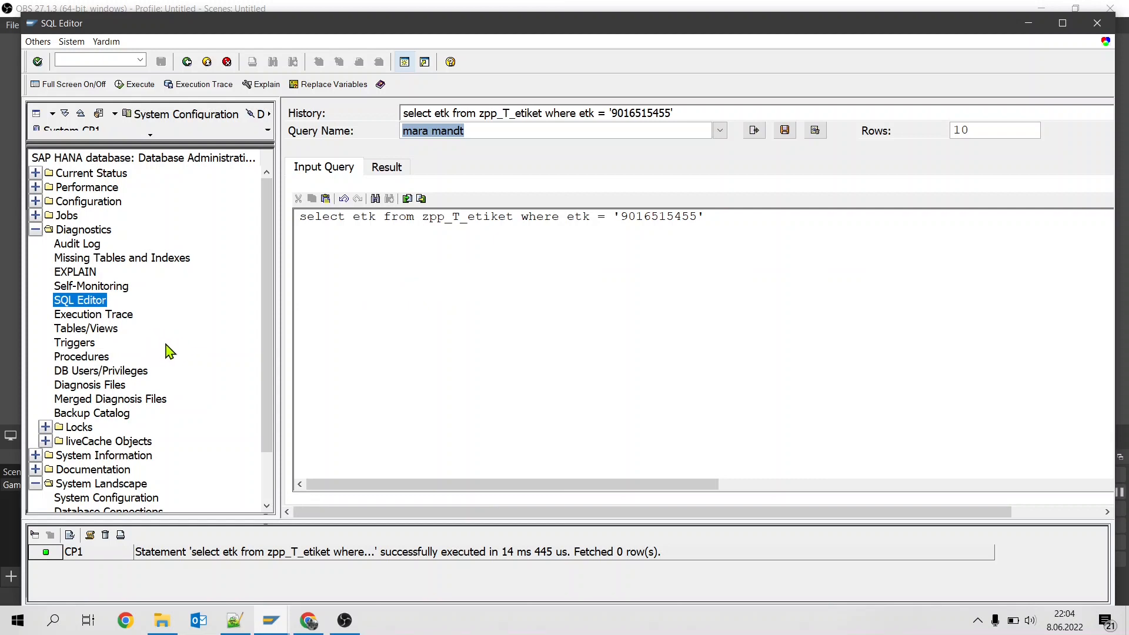
{"action": "mouse_move", "coordinate": [129, 210]}
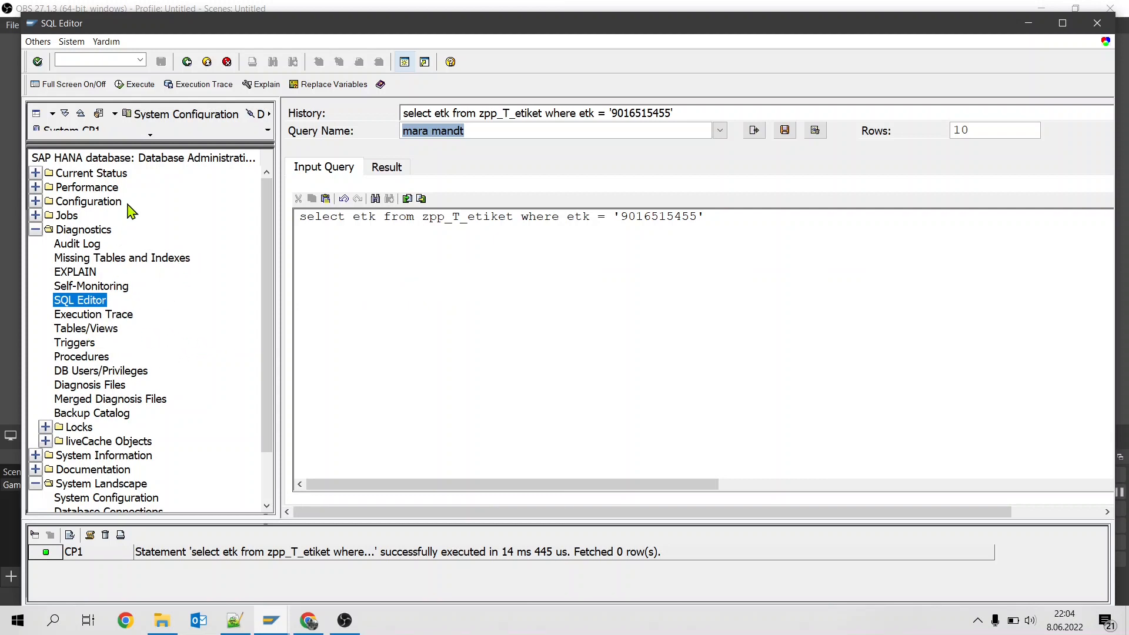